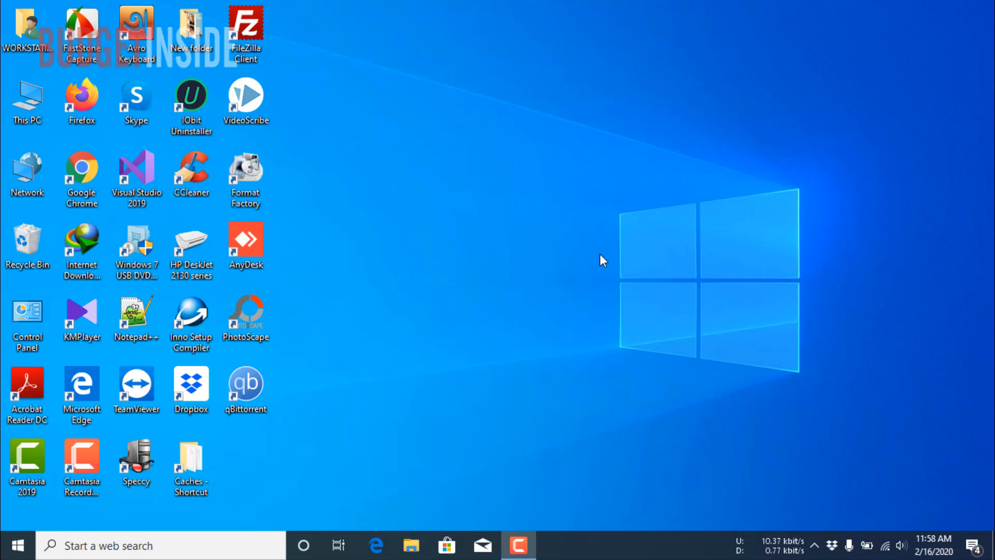
{"action": "mouse_move", "coordinate": [669, 311]}
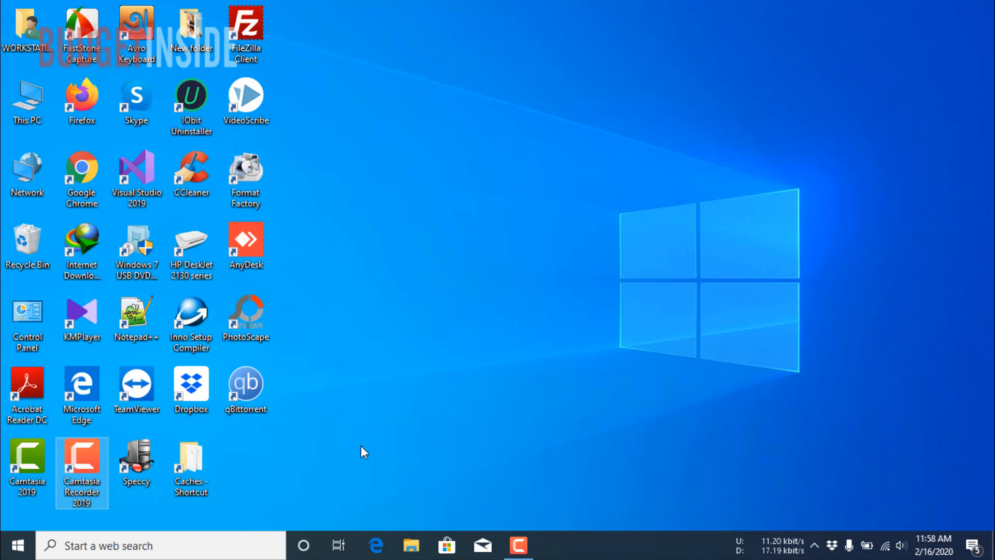
- Reach Settings > Accounts > Sign-in options with the Password sign-in method expanded
{"action": "left_click", "coordinate": [16, 544]}
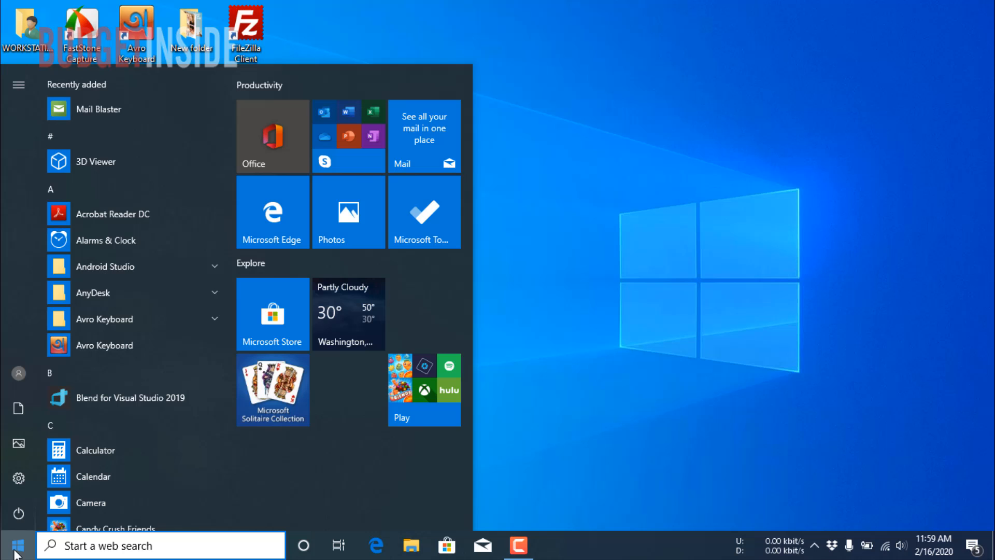
{"action": "mouse_move", "coordinate": [19, 479]}
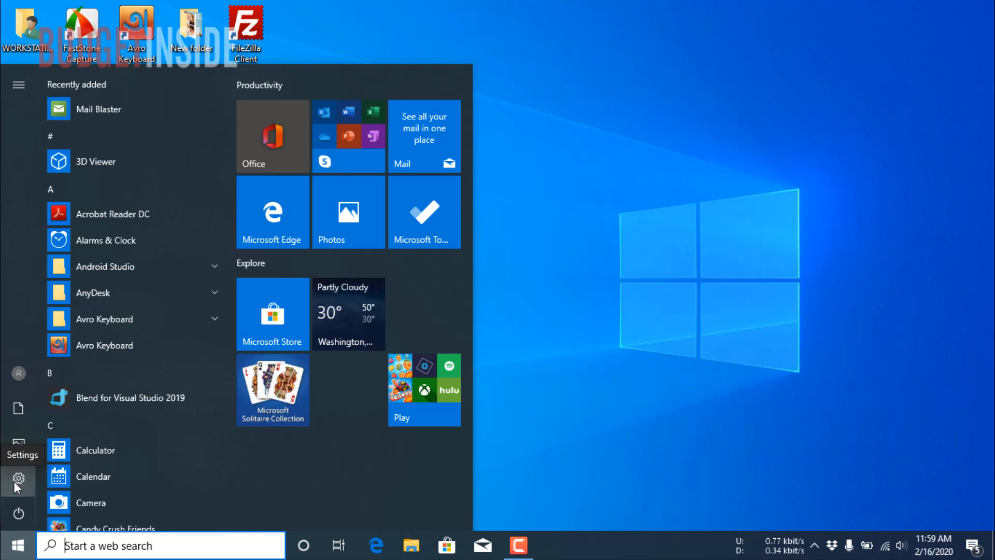
{"action": "left_click", "coordinate": [18, 480]}
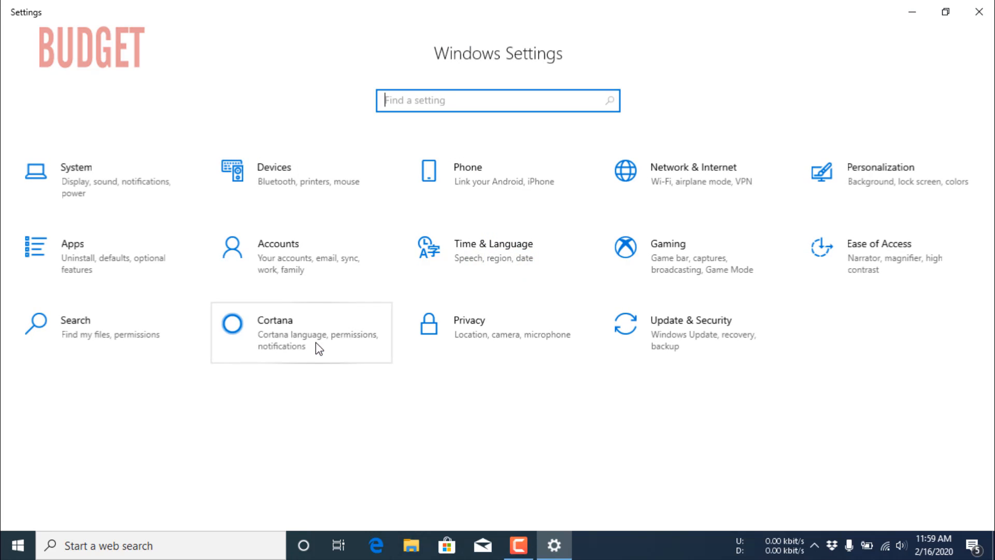
{"action": "mouse_move", "coordinate": [292, 256]}
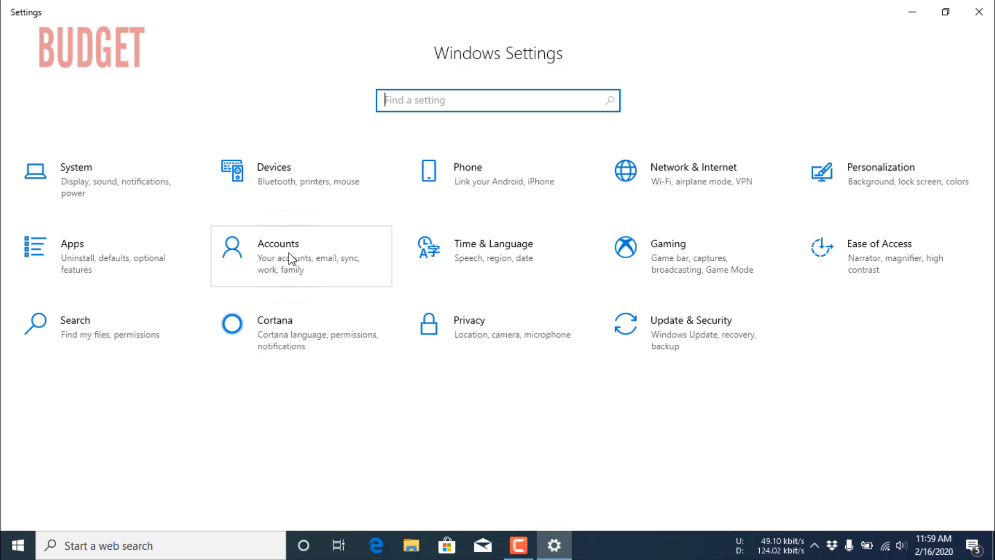
{"action": "left_click", "coordinate": [278, 242]}
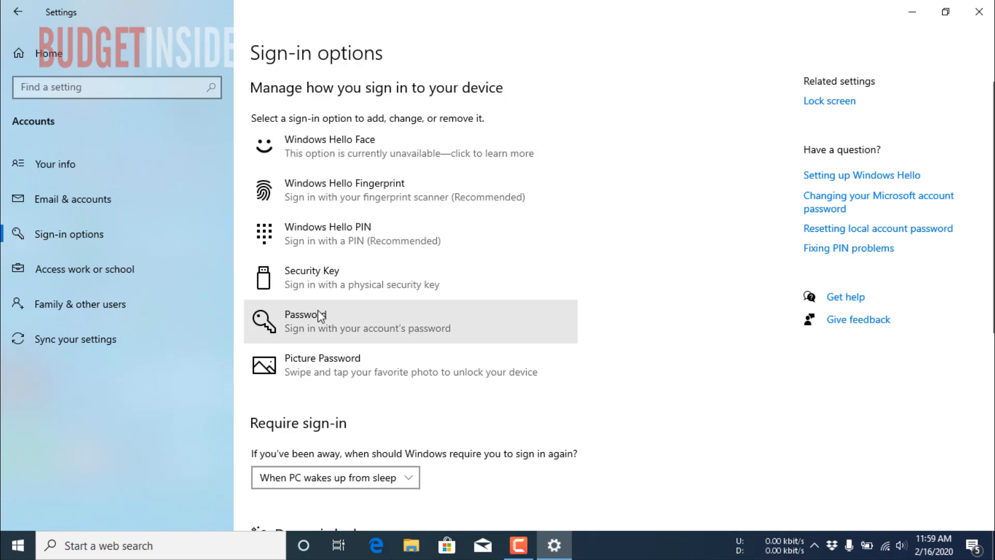
{"action": "mouse_move", "coordinate": [475, 329]}
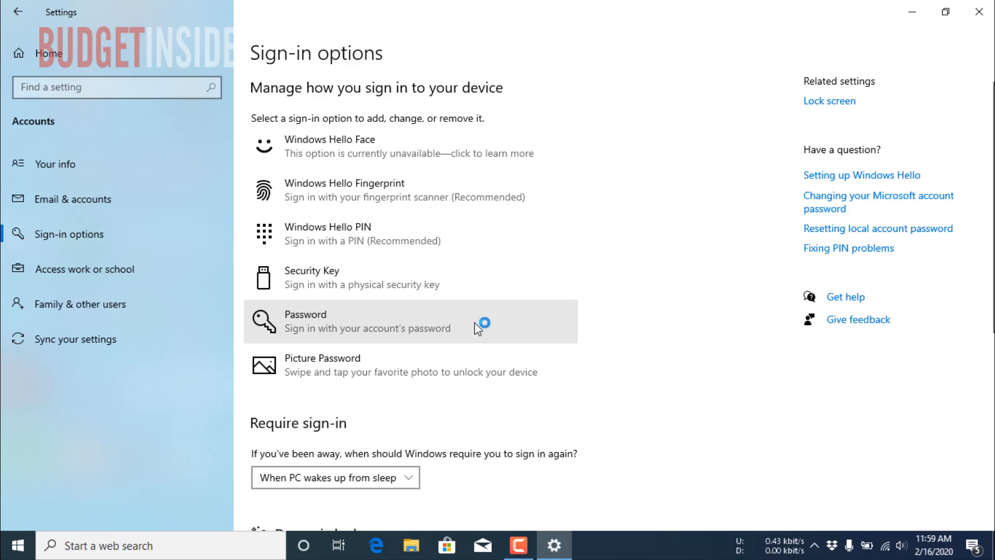
{"action": "left_click", "coordinate": [412, 321]}
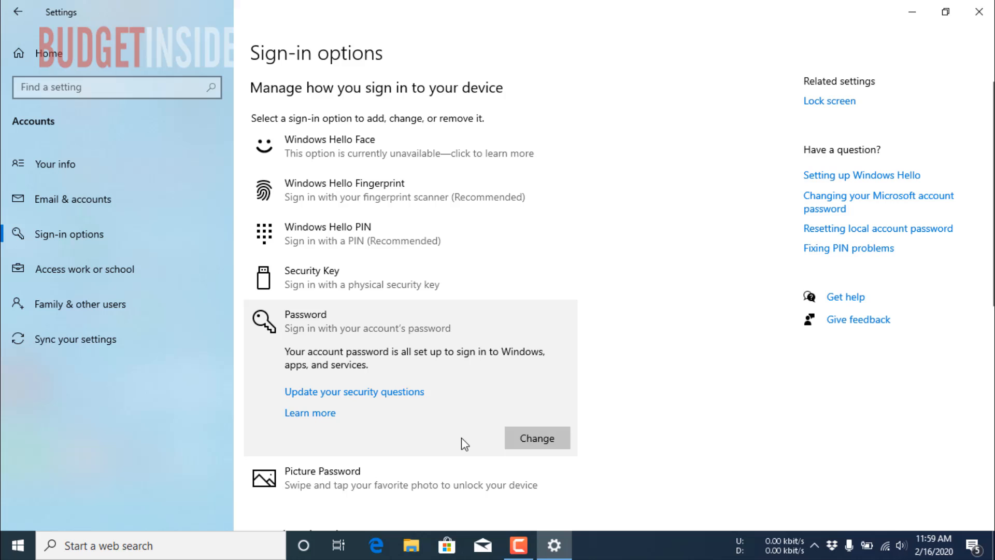
{"action": "mouse_move", "coordinate": [536, 437]}
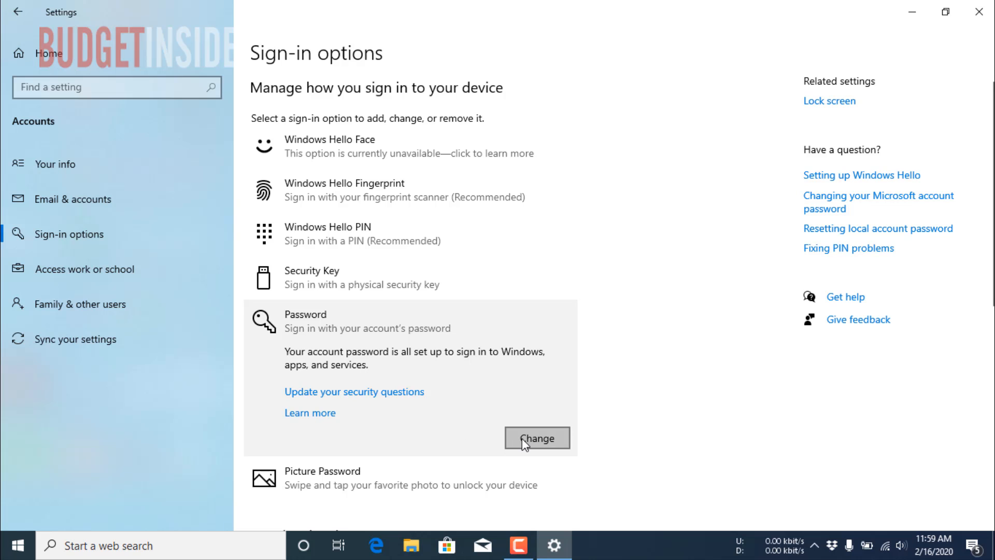
- Begin the password change and verify the current account password
{"action": "left_click", "coordinate": [536, 437]}
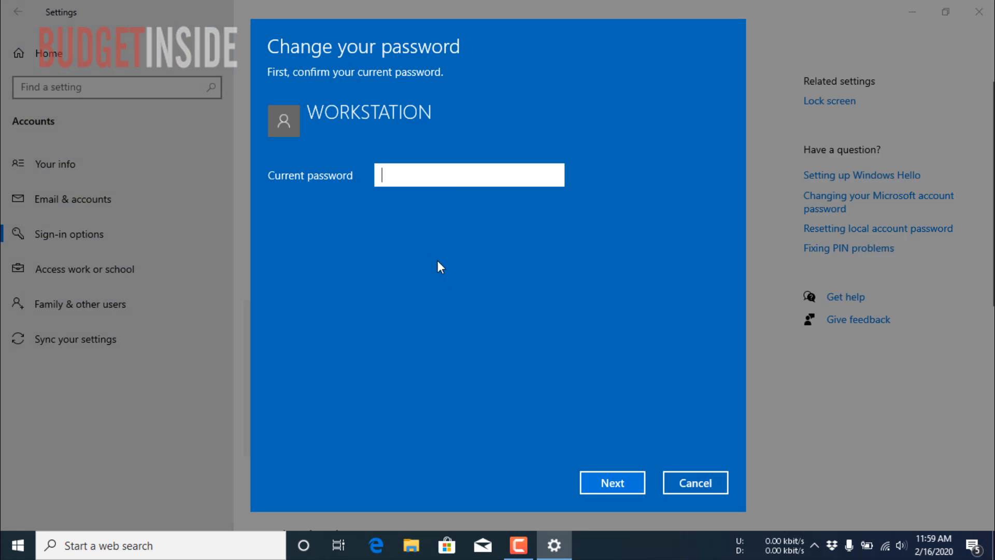
{"action": "mouse_move", "coordinate": [445, 175]}
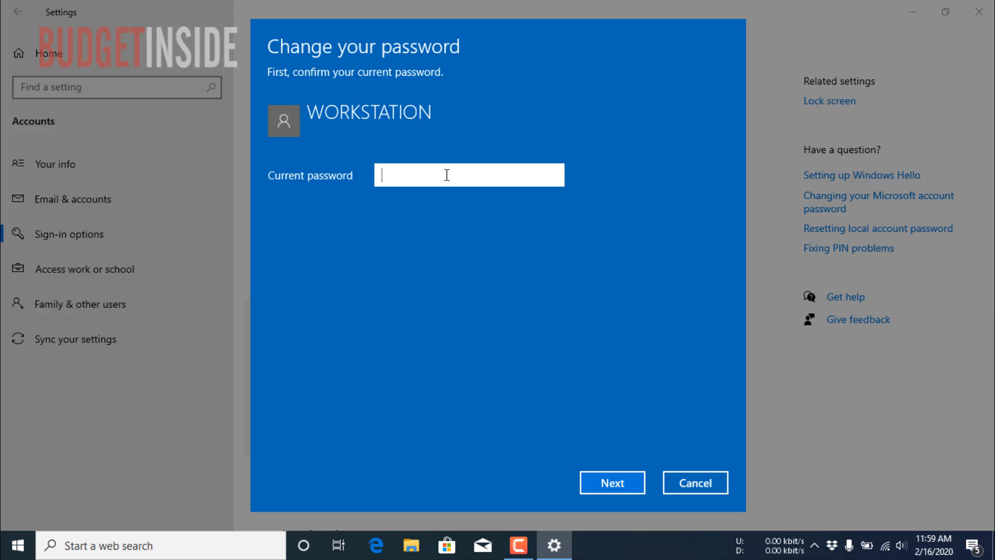
{"action": "type", "text": "••"}
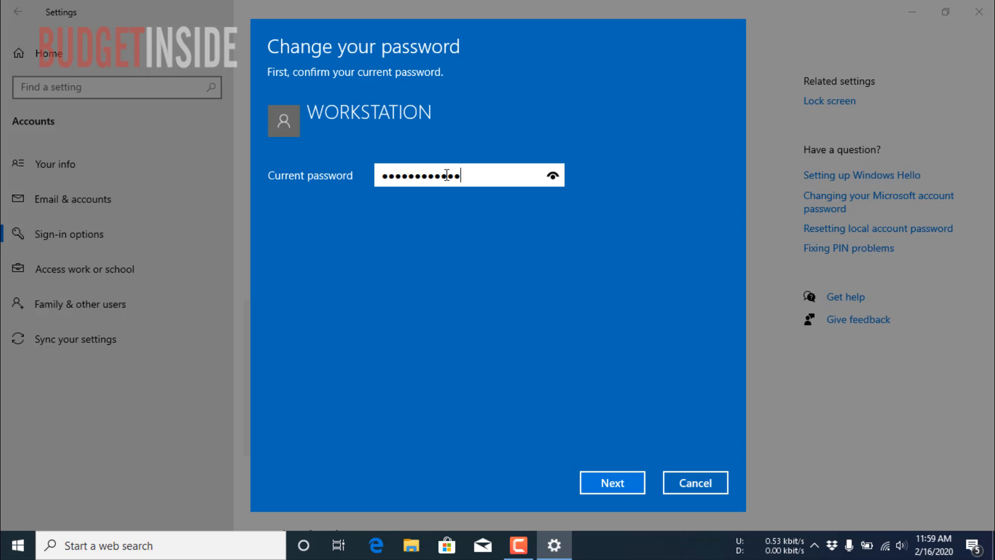
{"action": "left_click", "coordinate": [612, 482]}
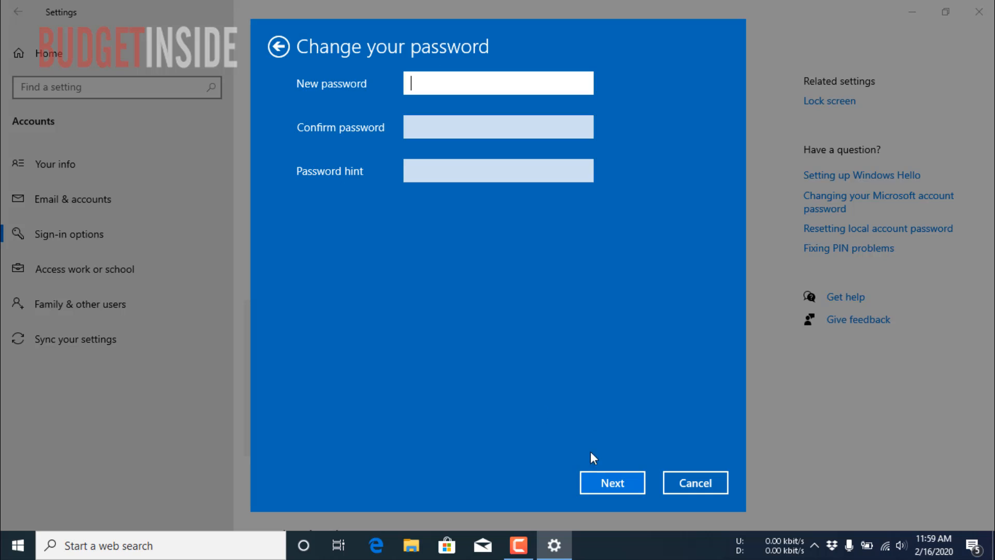
{"action": "mouse_move", "coordinate": [451, 89]}
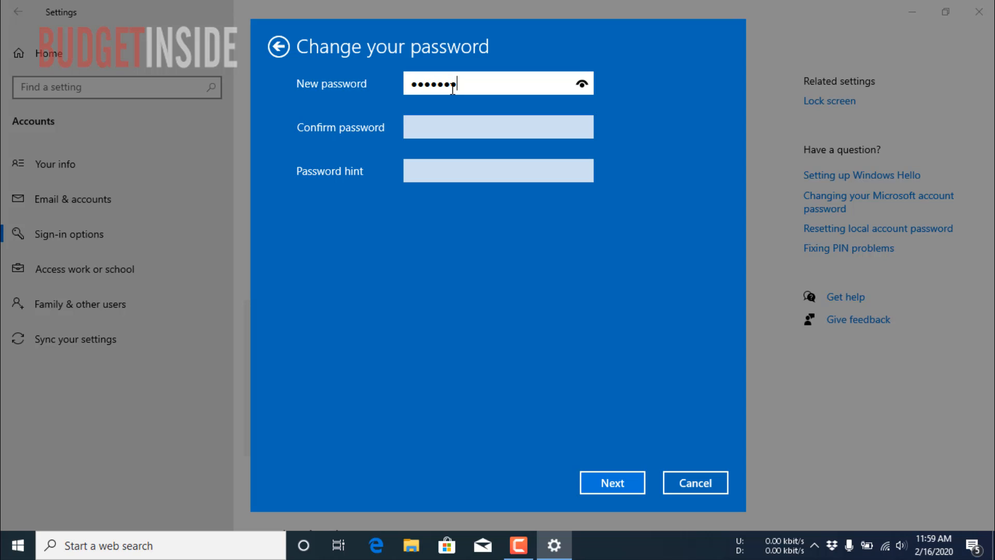
- Enter the new password twice with the hint 'my name' and continue to confirmation
{"action": "left_click", "coordinate": [498, 126]}
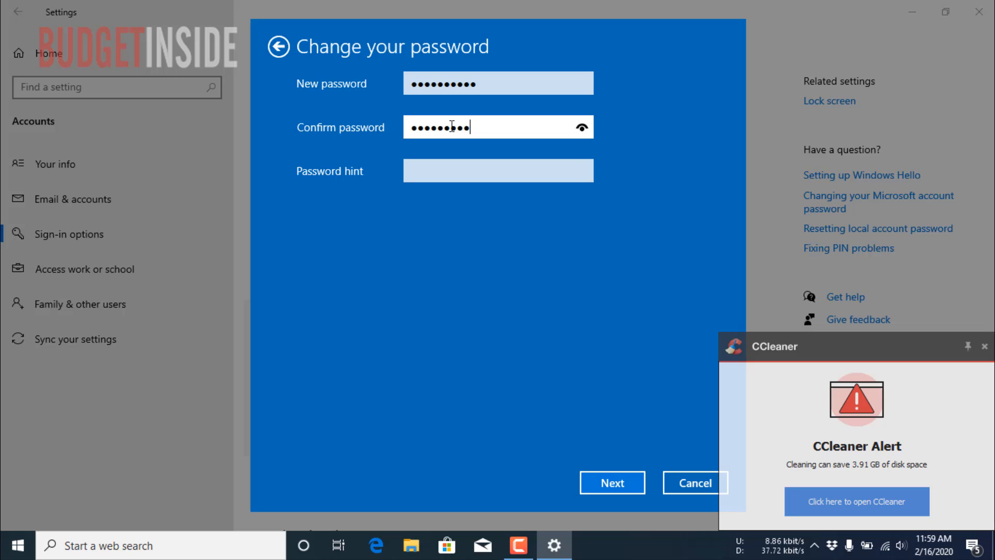
{"action": "left_click", "coordinate": [499, 170]}
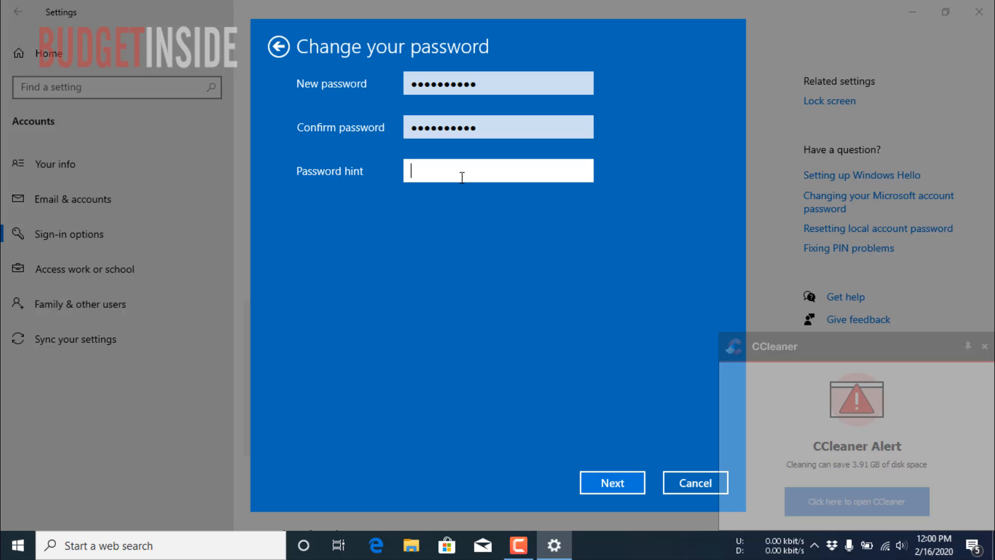
{"action": "left_click", "coordinate": [984, 346]}
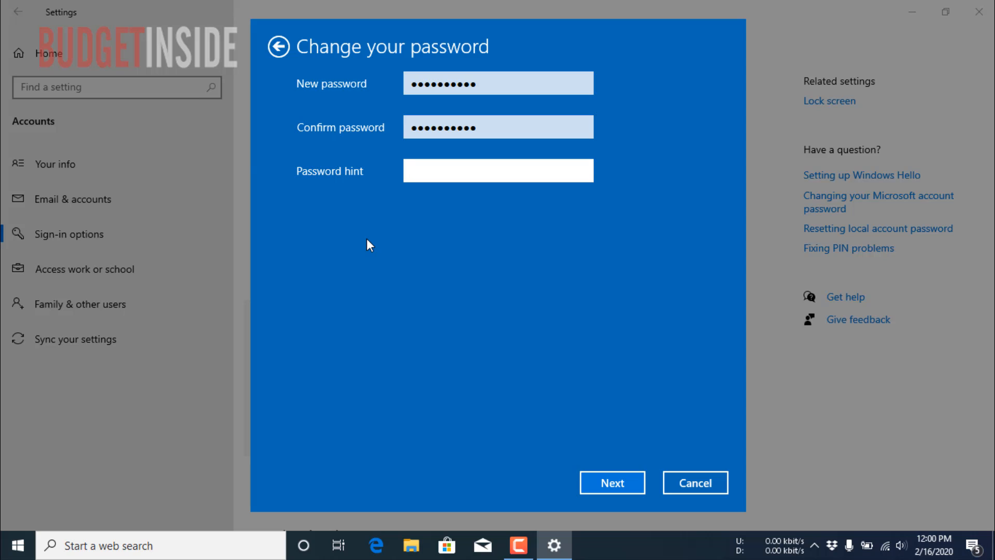
{"action": "left_click", "coordinate": [499, 170]}
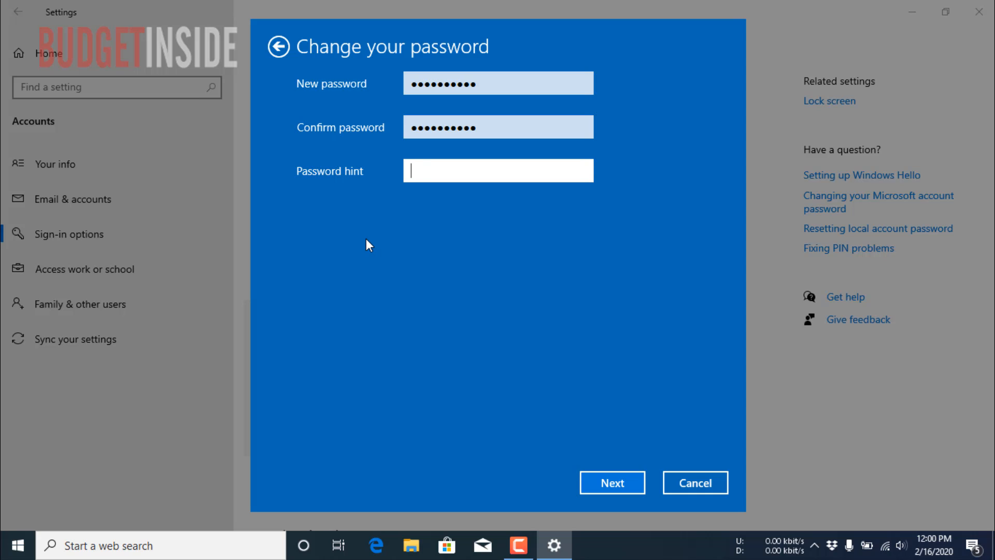
{"action": "type", "text": "my name"}
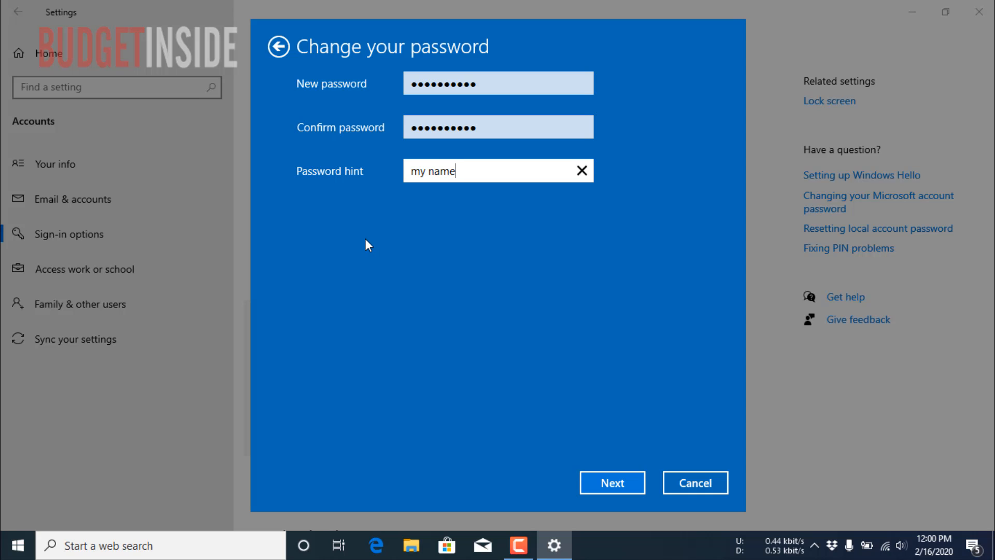
{"action": "left_click", "coordinate": [612, 482]}
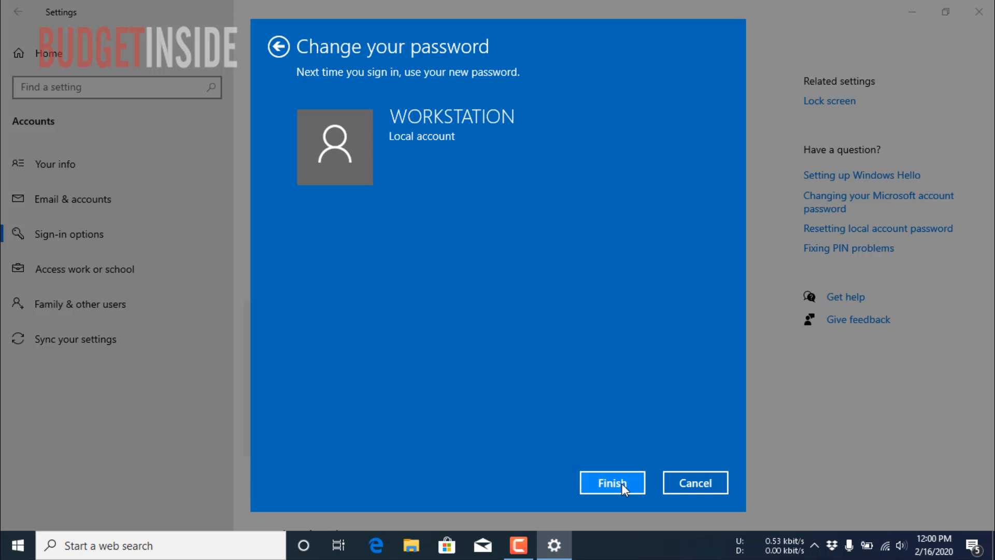
{"action": "mouse_move", "coordinate": [601, 484]}
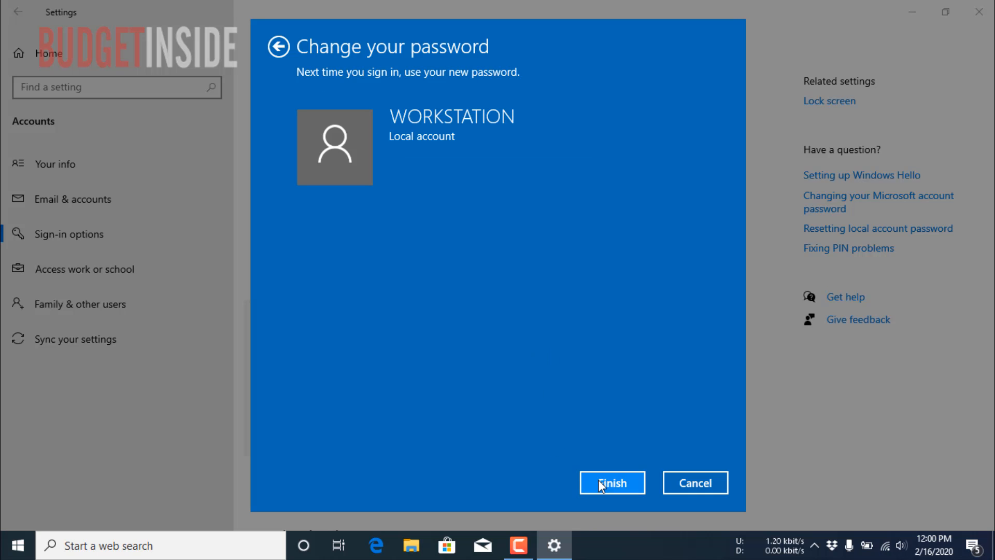
- Finish the password change, briefly view security questions update, and cancel back to Sign-in options
{"action": "left_click", "coordinate": [611, 482]}
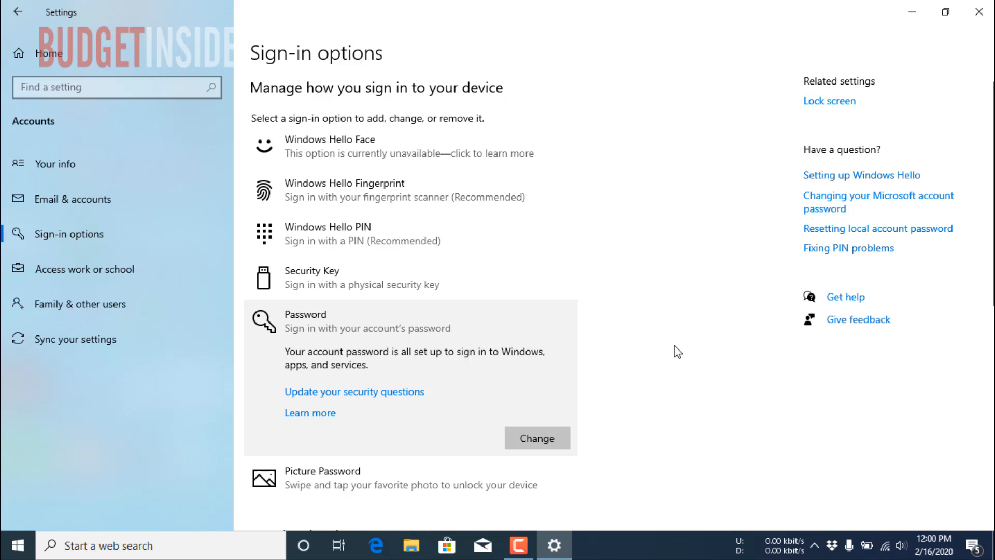
{"action": "mouse_move", "coordinate": [623, 321]}
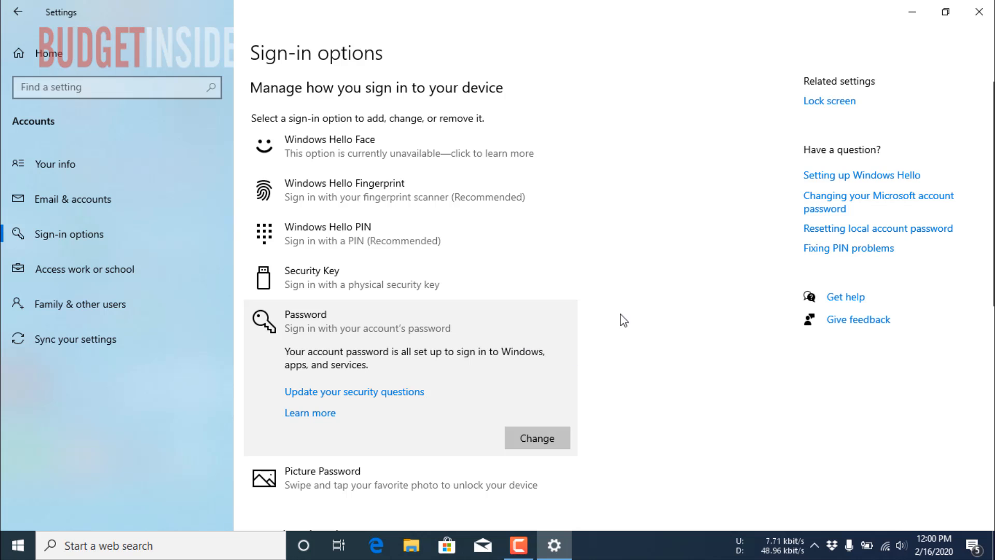
{"action": "mouse_move", "coordinate": [646, 354]}
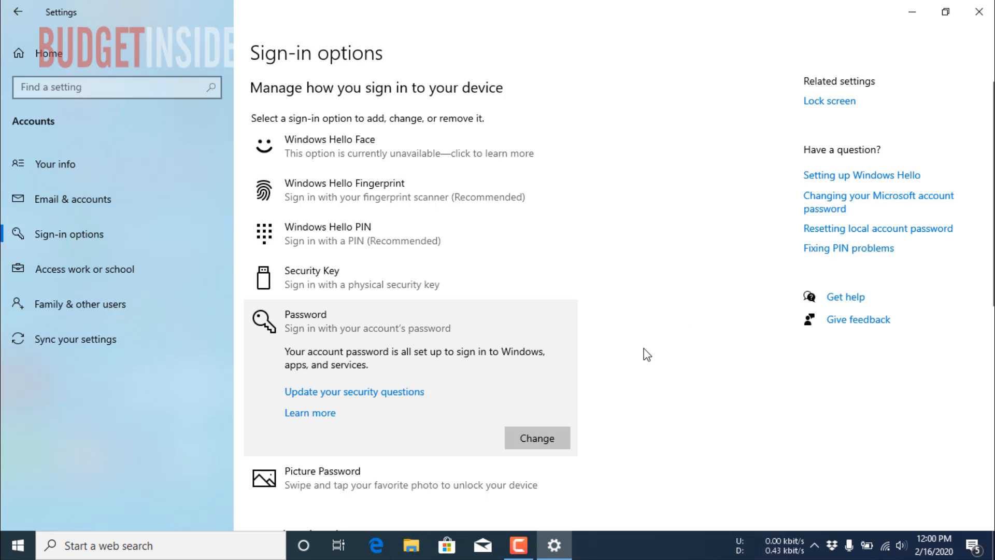
{"action": "mouse_move", "coordinate": [567, 374]}
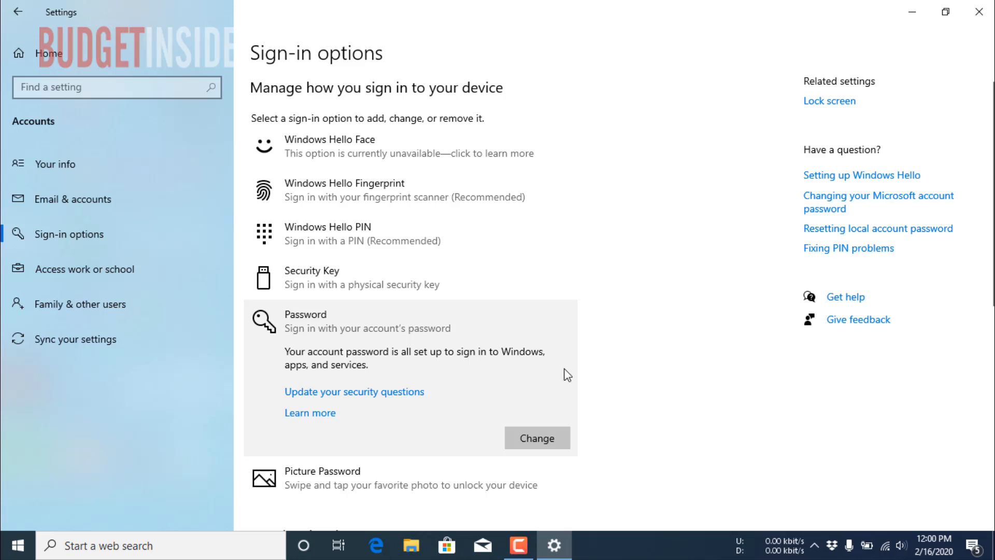
{"action": "mouse_move", "coordinate": [530, 374]}
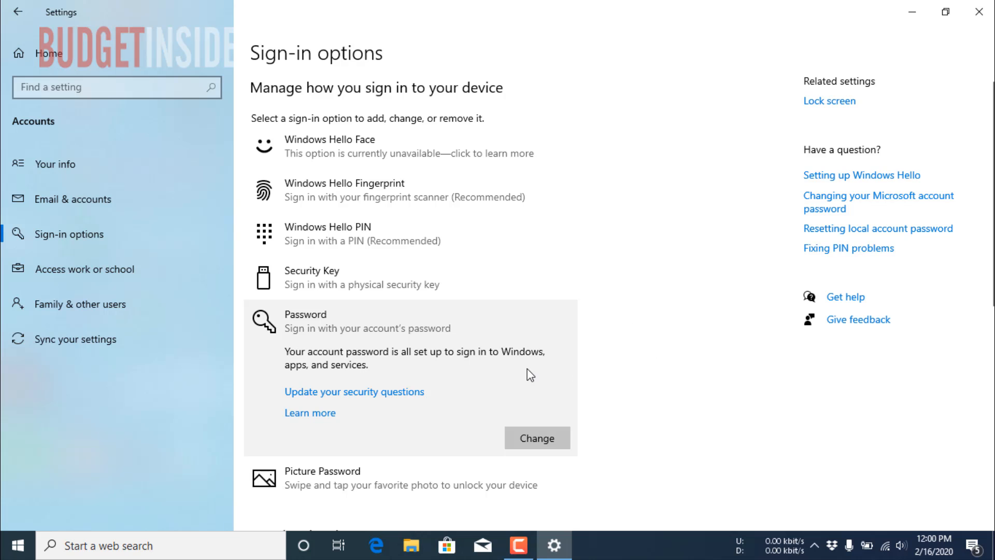
{"action": "mouse_move", "coordinate": [338, 400]}
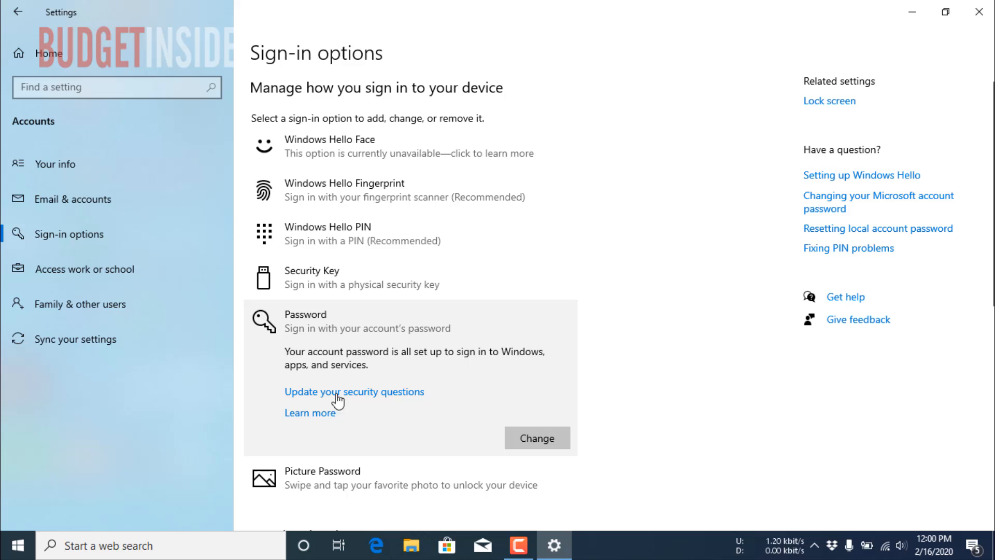
{"action": "mouse_move", "coordinate": [377, 398]}
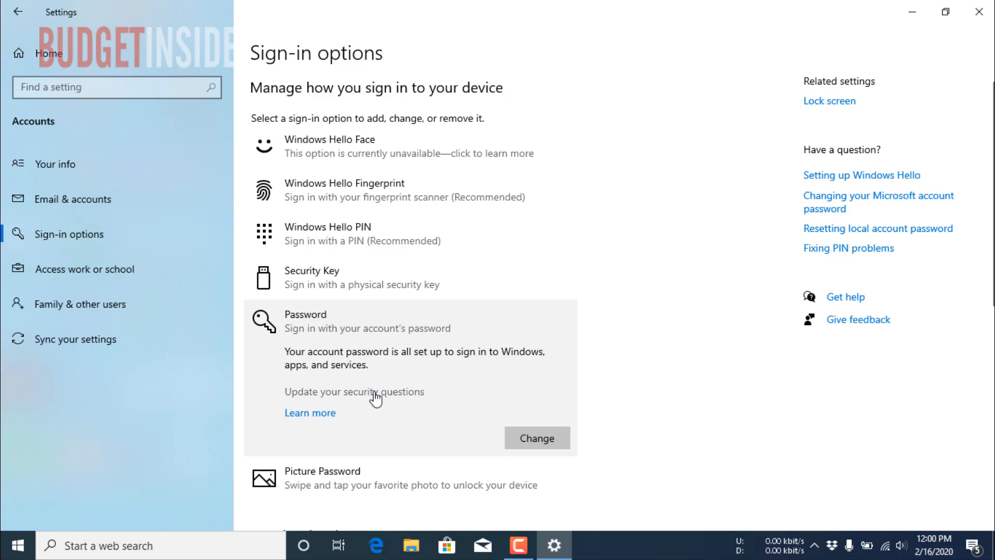
{"action": "left_click", "coordinate": [536, 437]}
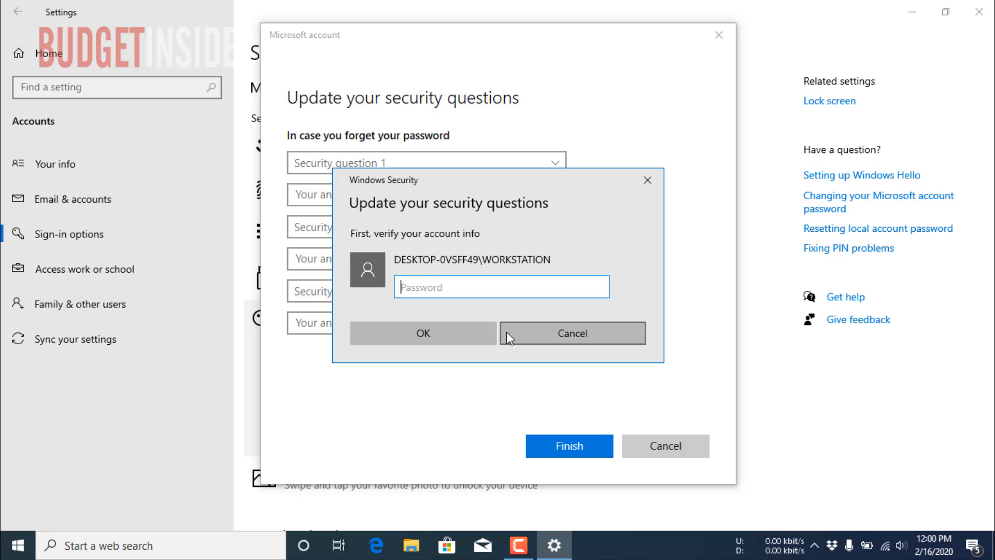
{"action": "mouse_move", "coordinate": [319, 264]}
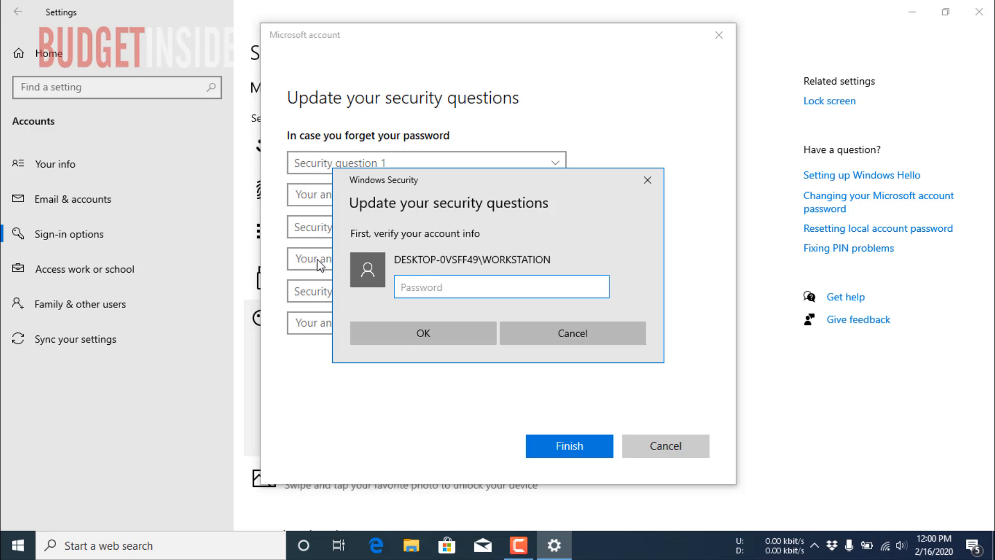
{"action": "mouse_move", "coordinate": [418, 287]}
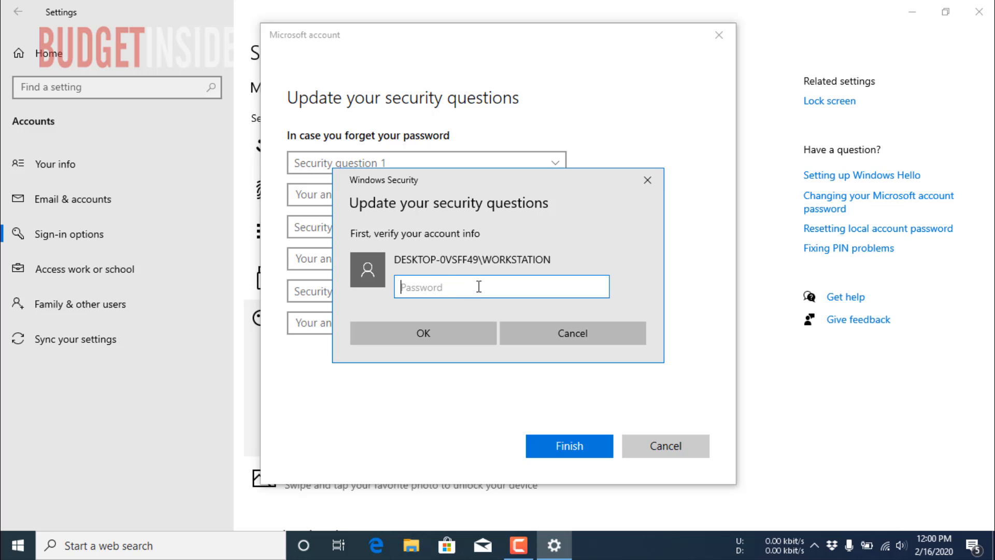
{"action": "mouse_move", "coordinate": [547, 344]}
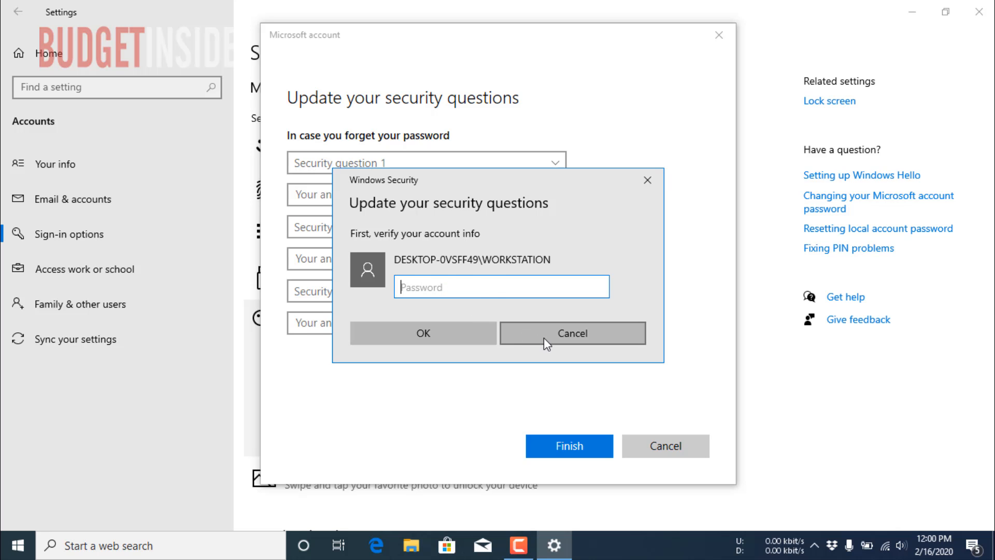
{"action": "left_click", "coordinate": [572, 333]}
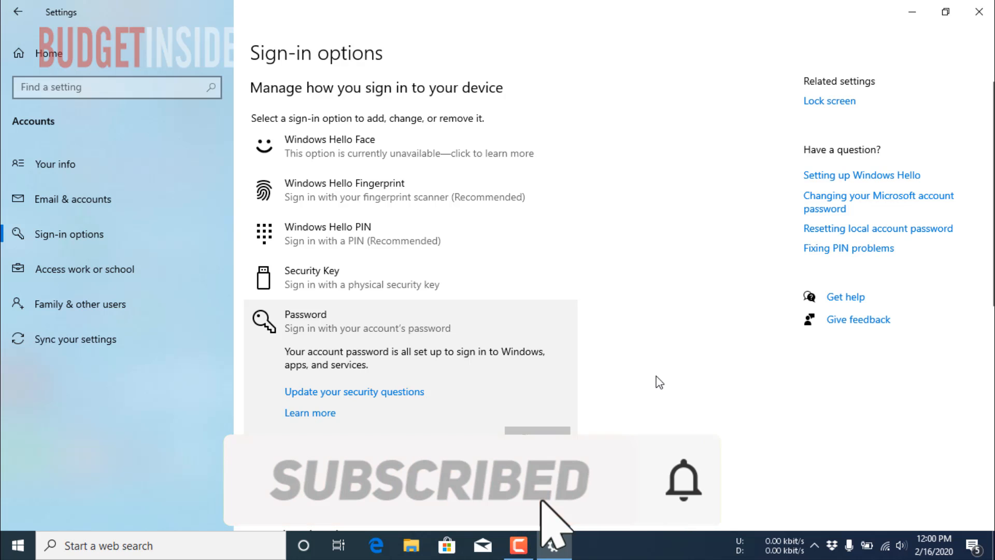
{"action": "mouse_move", "coordinate": [681, 366]}
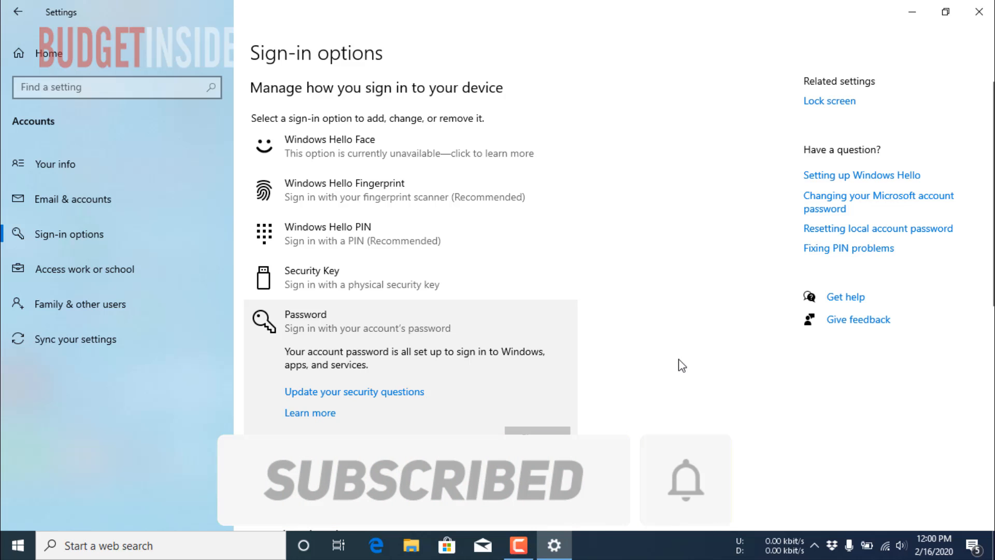